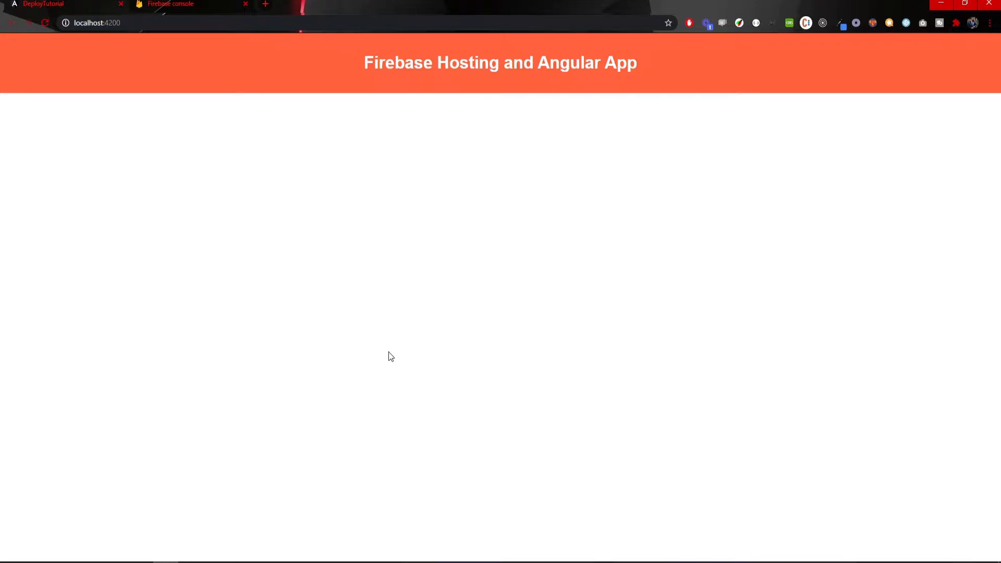
pyautogui.moveTo(412, 56)
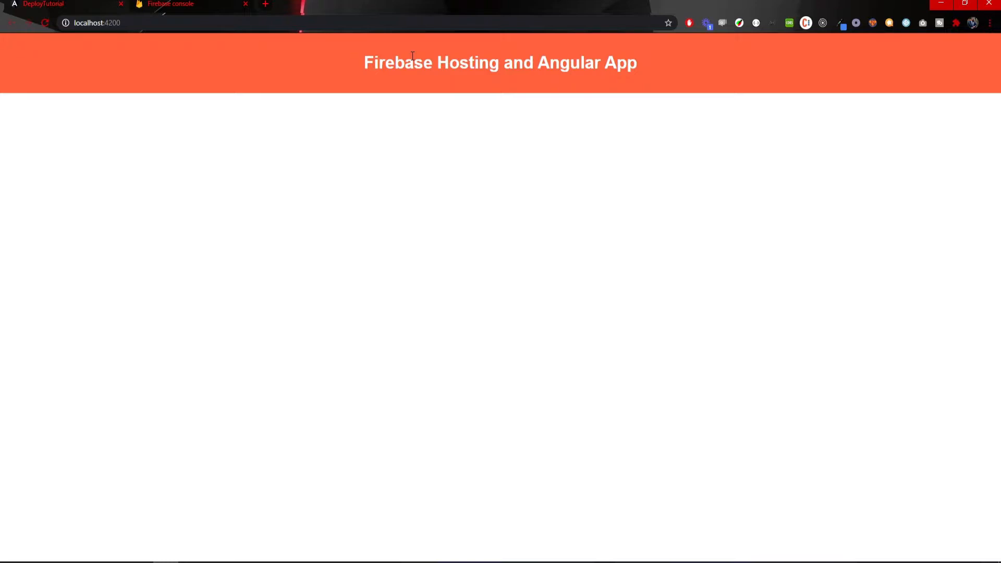
pyautogui.moveTo(358, 66)
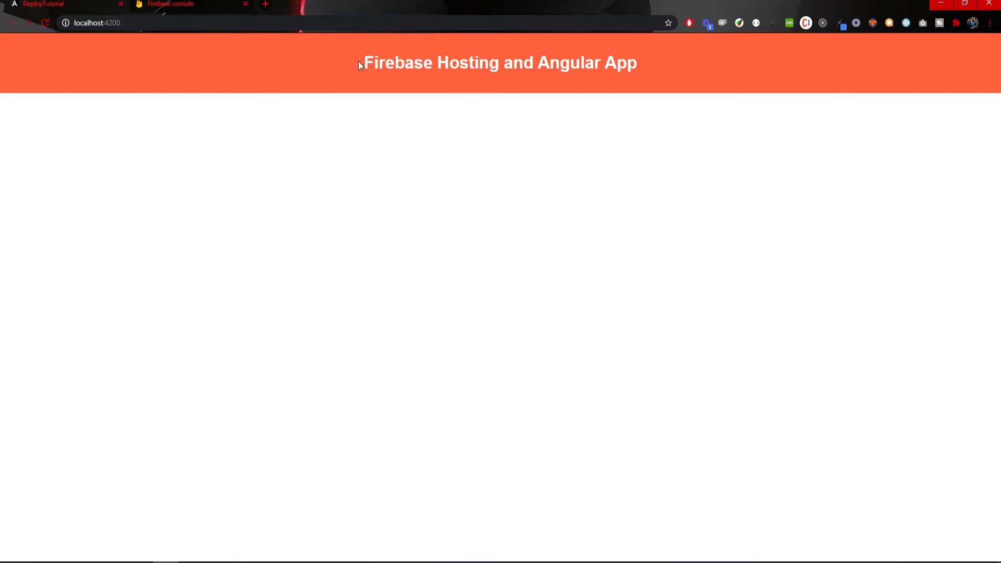
pyautogui.moveTo(610, 92)
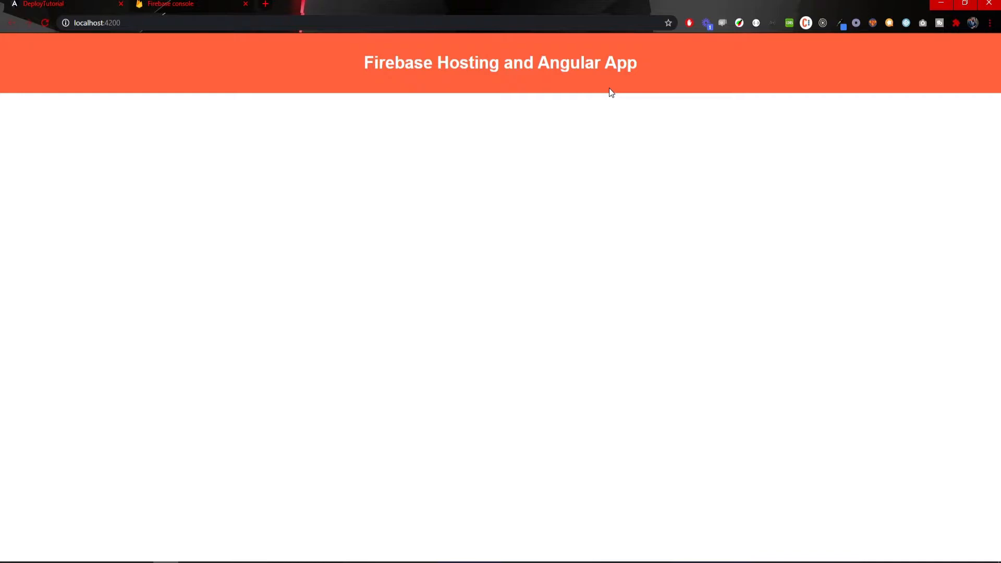
# Create a Firebase project named deploy-tutorial with Google Analytics turned off
pyautogui.click(169, 4)
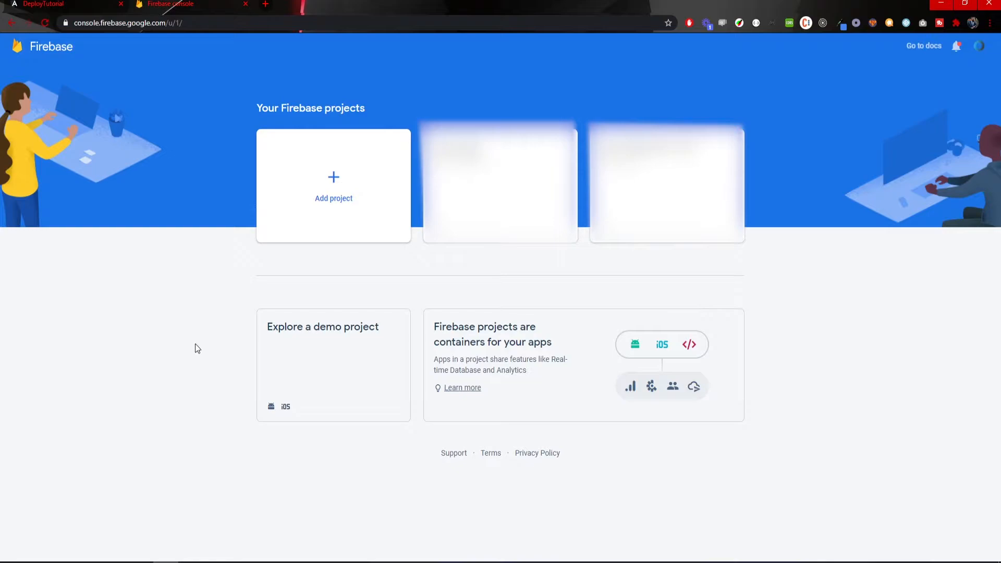
pyautogui.moveTo(346, 187)
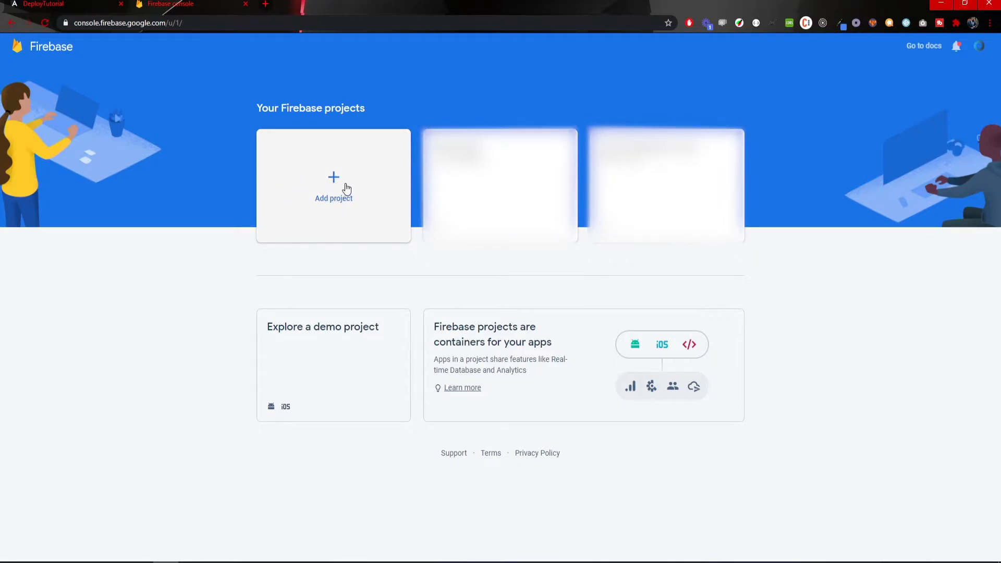
pyautogui.click(333, 186)
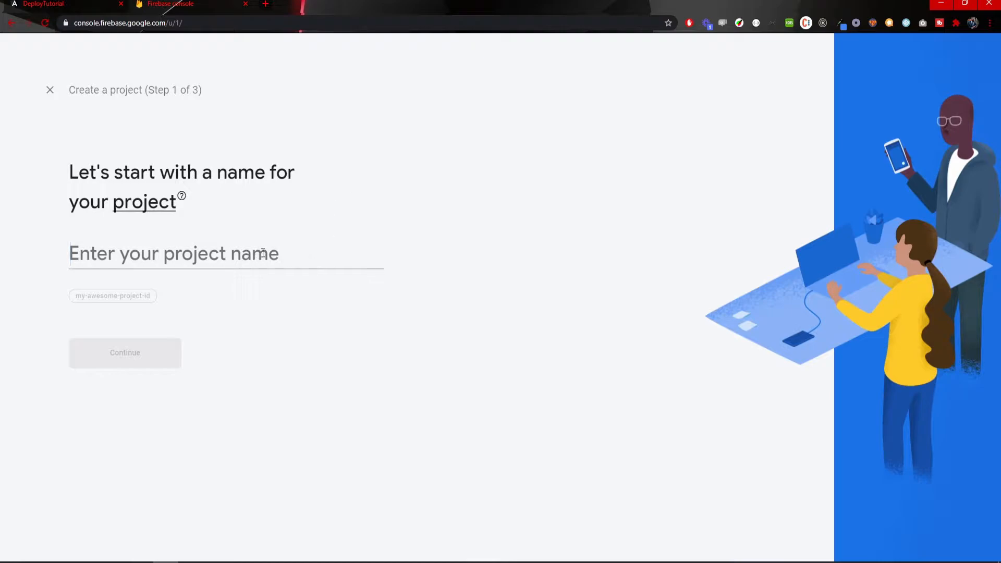
pyautogui.write('deploy-tutori')
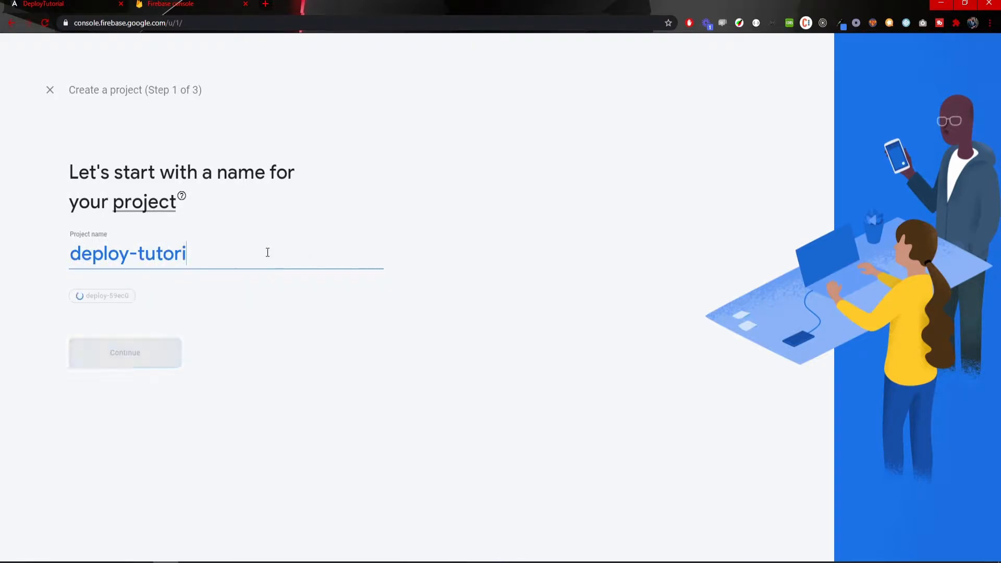
pyautogui.write('al')
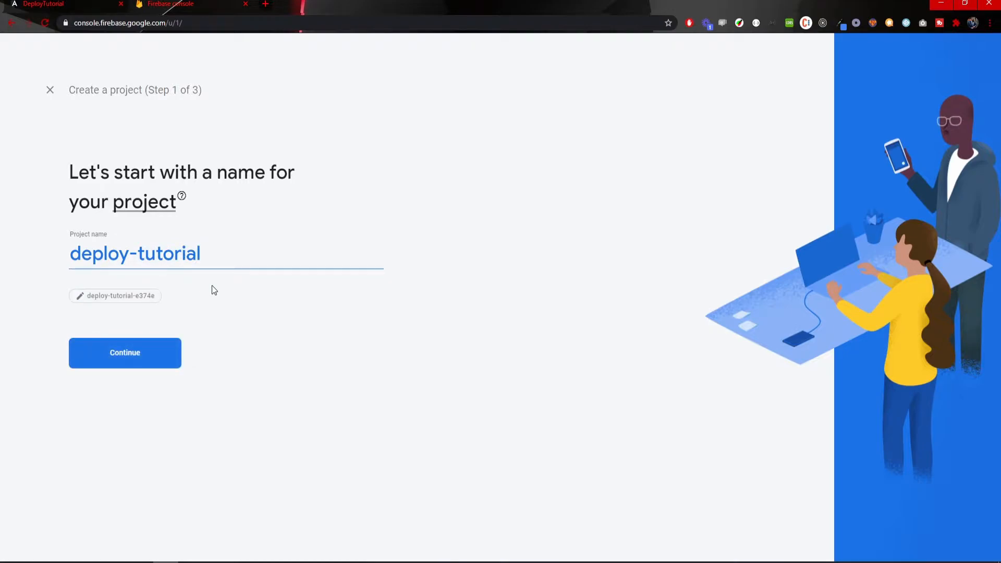
pyautogui.click(124, 352)
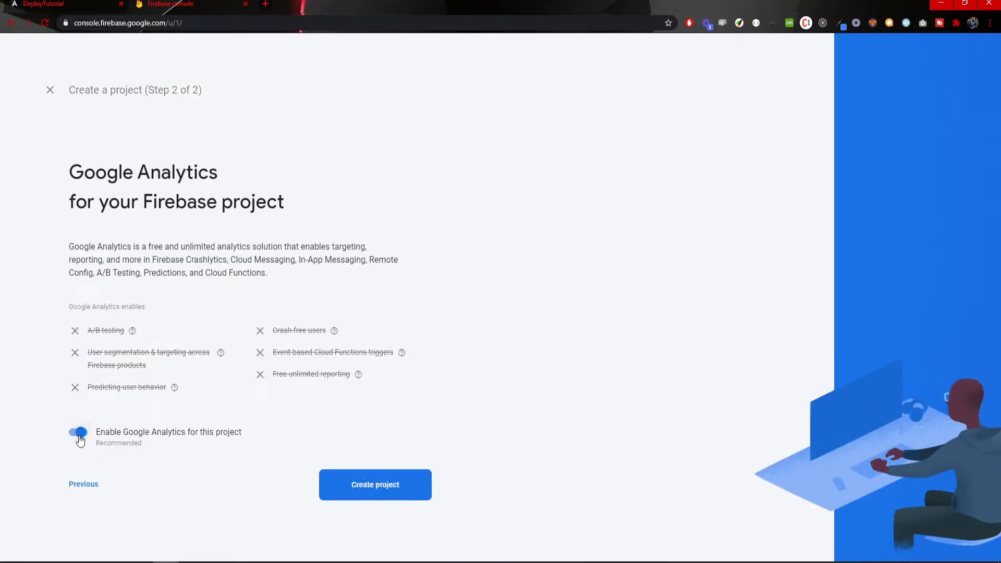
pyautogui.click(79, 432)
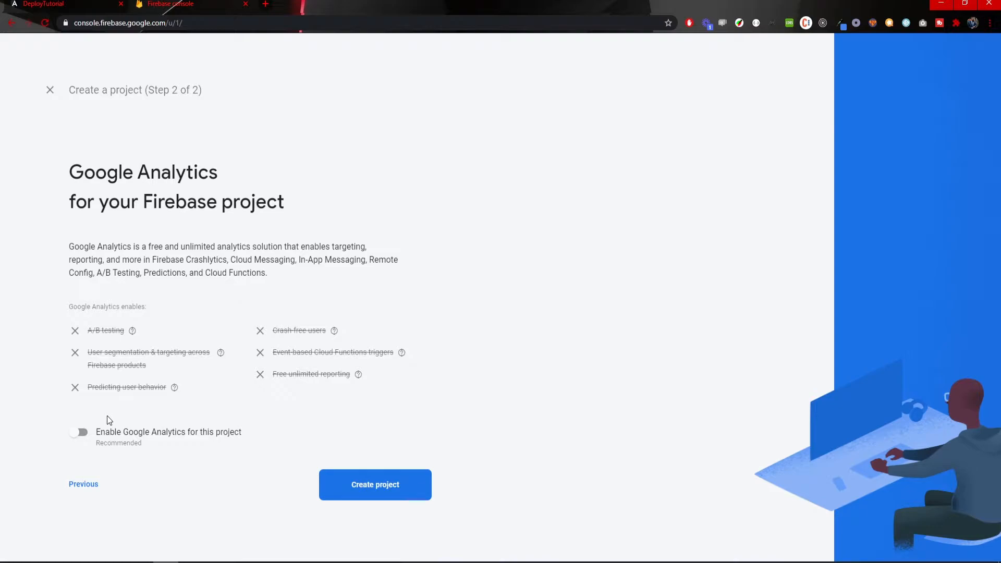
pyautogui.click(375, 485)
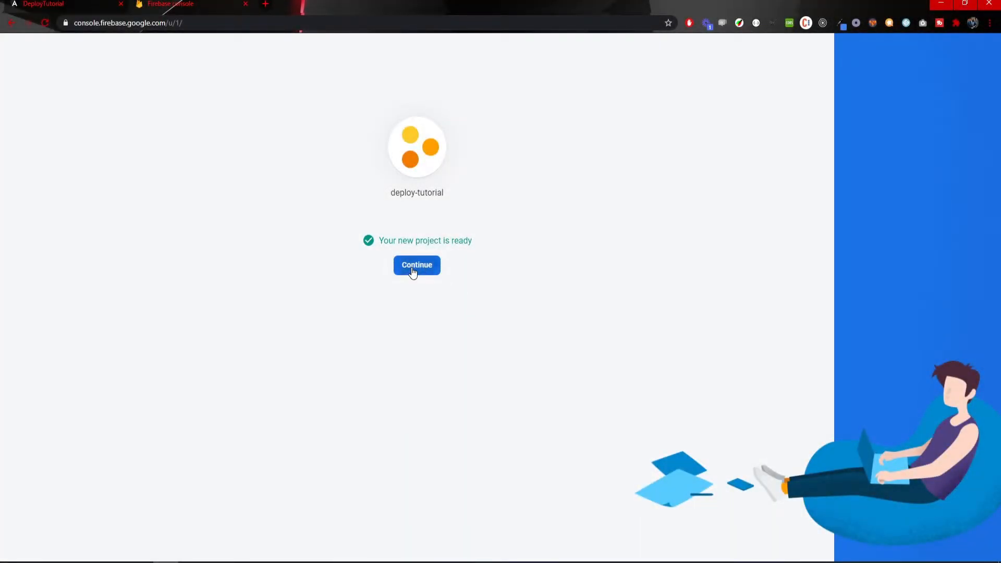
# Enter the deploy-tutorial project and start the Hosting setup wizard
pyautogui.click(416, 265)
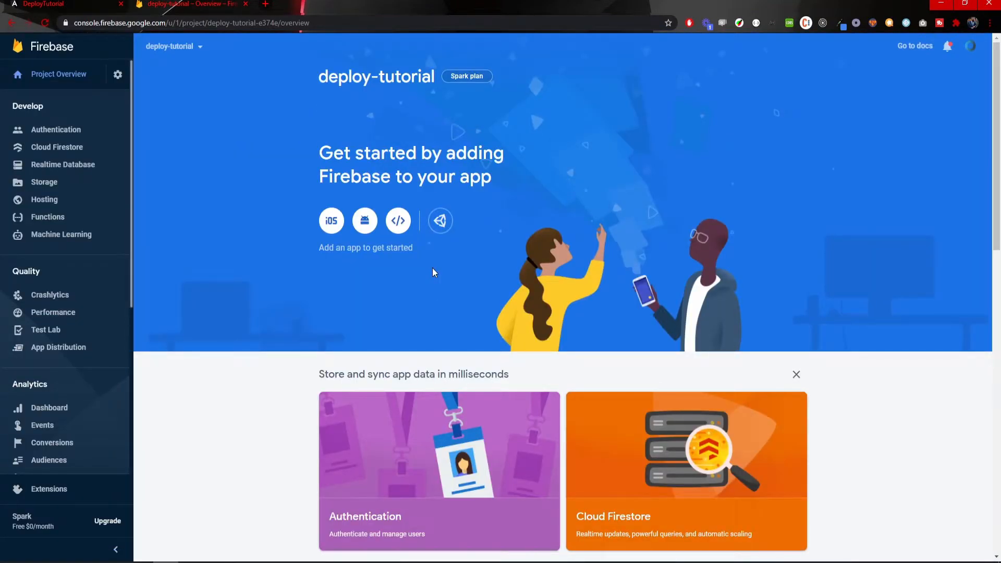
pyautogui.moveTo(196, 146)
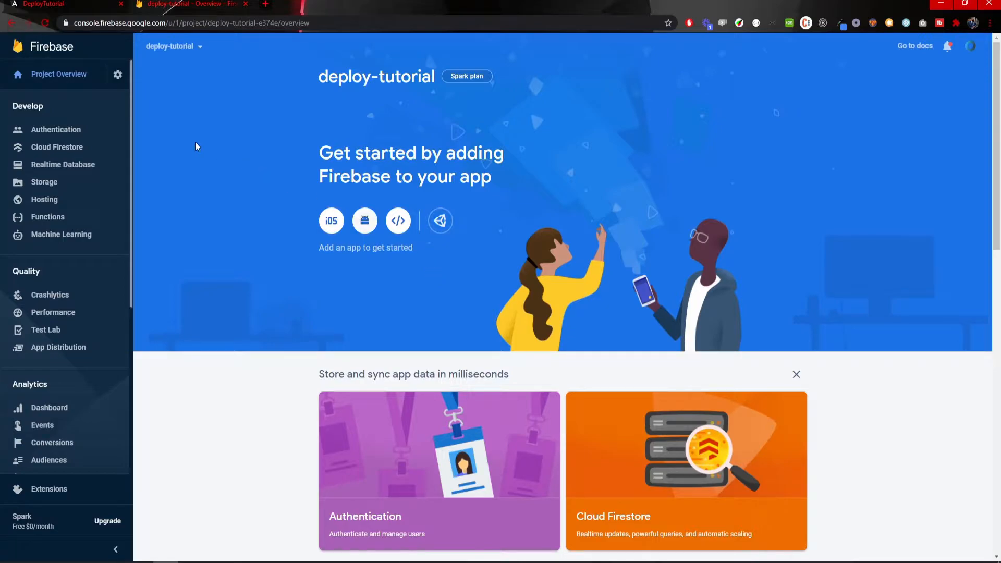
pyautogui.moveTo(91, 151)
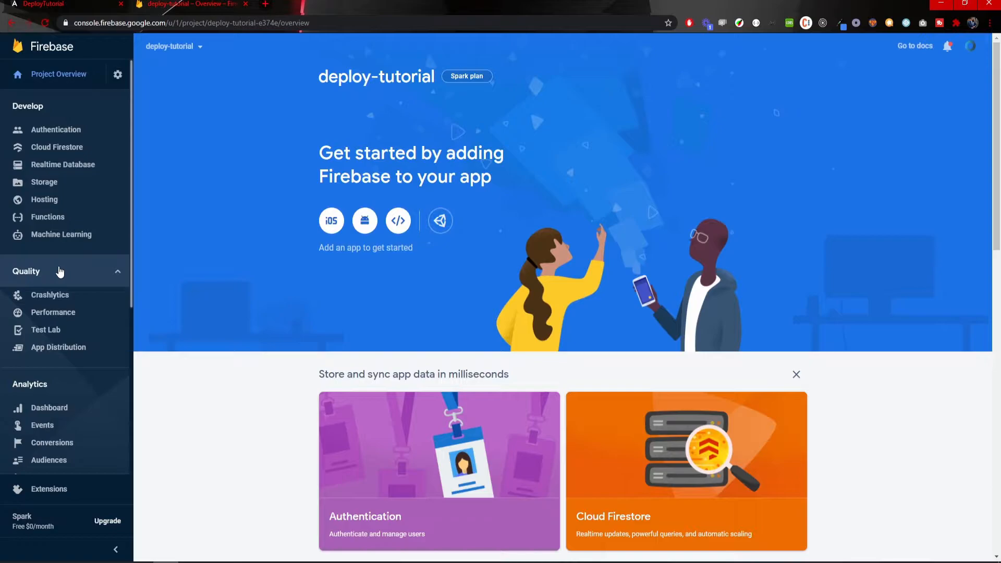
pyautogui.moveTo(44, 200)
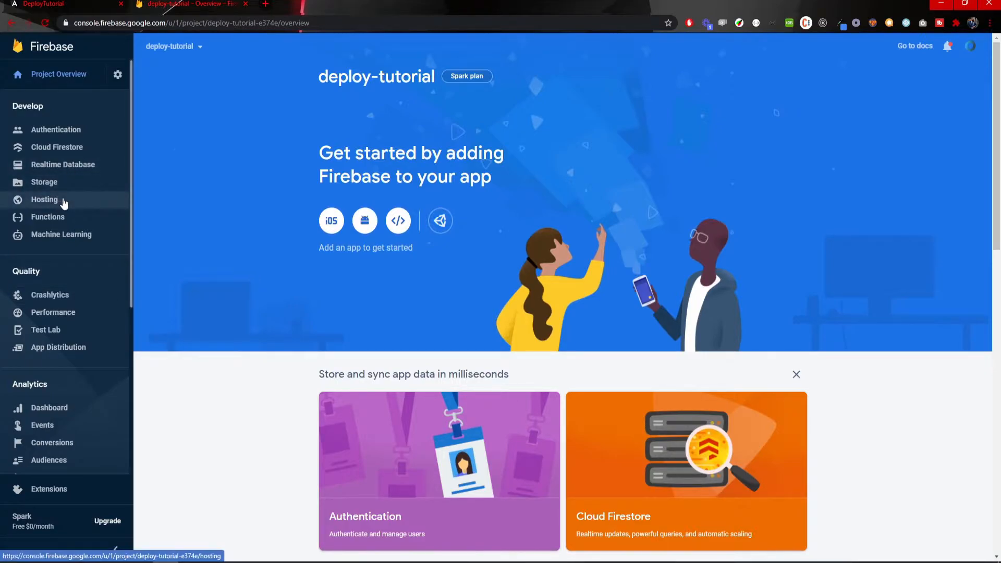
pyautogui.click(44, 200)
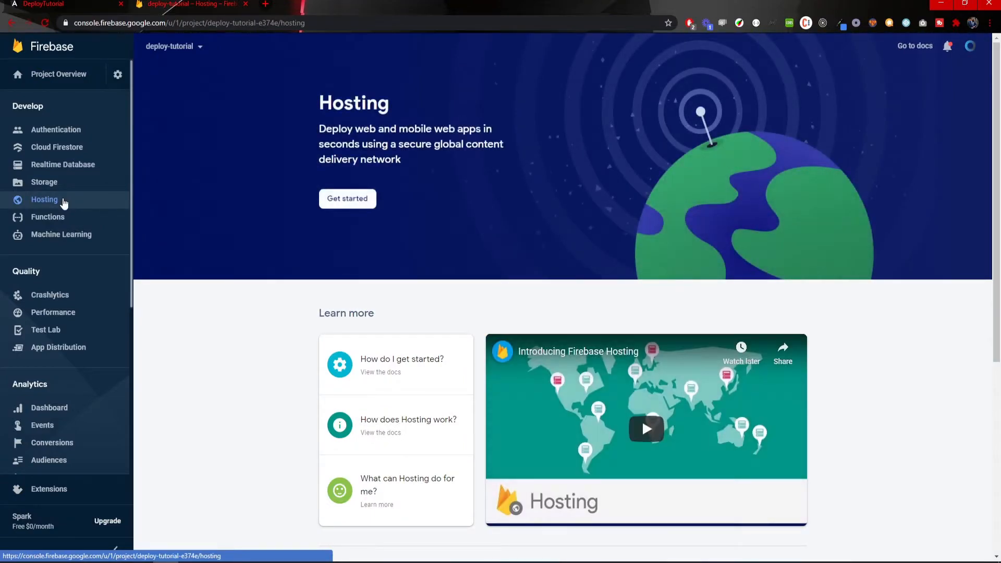
pyautogui.moveTo(356, 206)
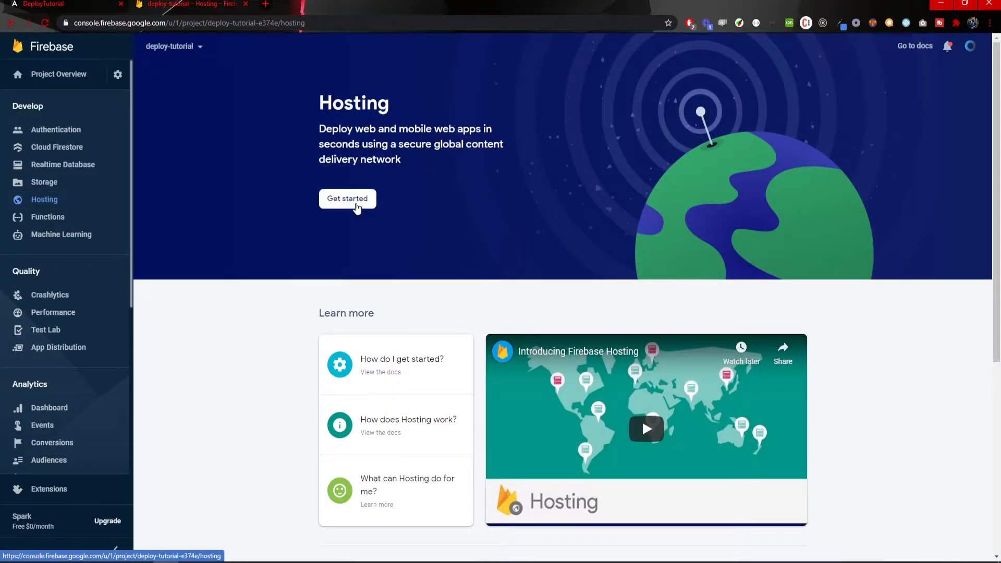
pyautogui.click(347, 198)
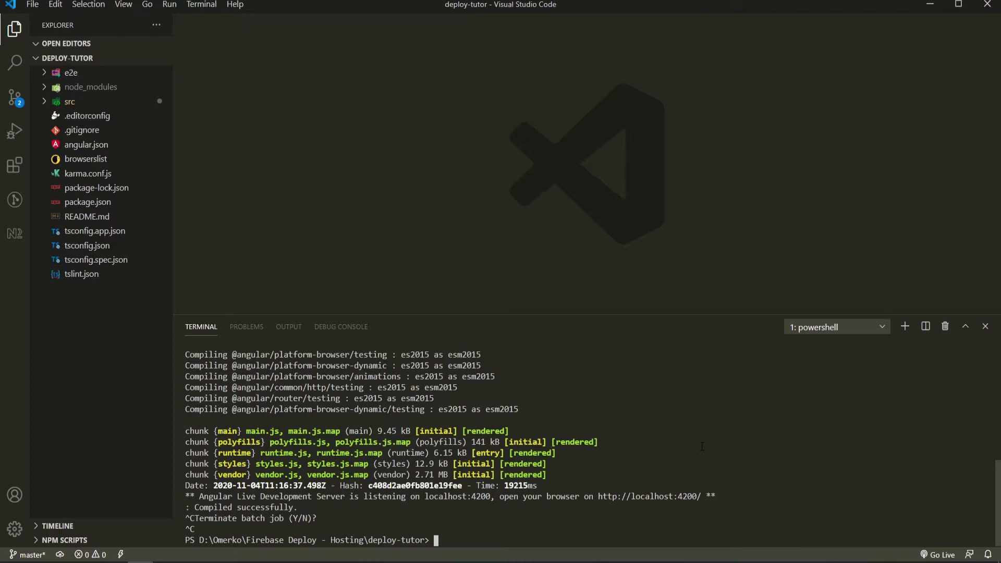
# Run ng build --prod to produce the production bundles in dist/deploy-tutor
pyautogui.write('ng')
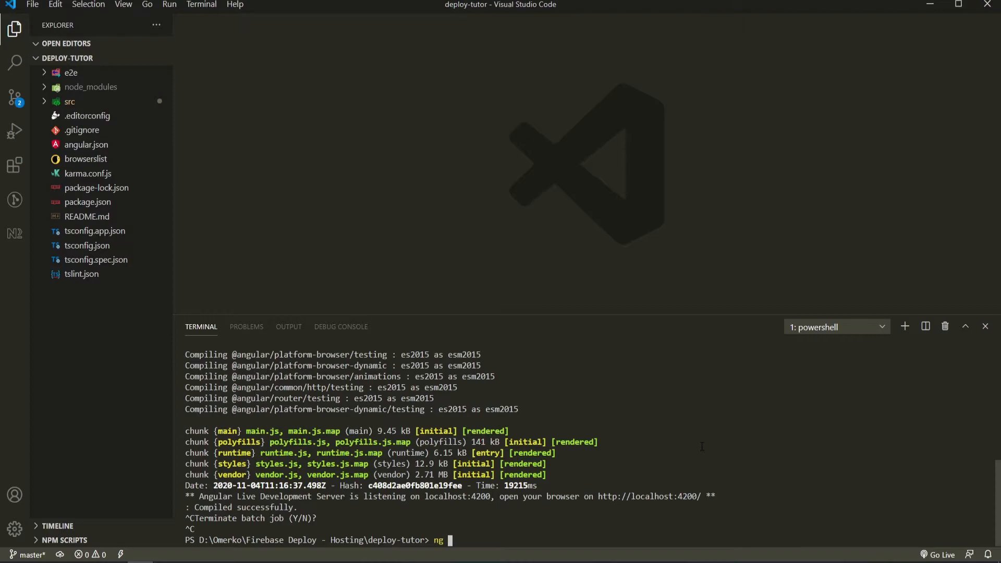
pyautogui.write('build --pr')
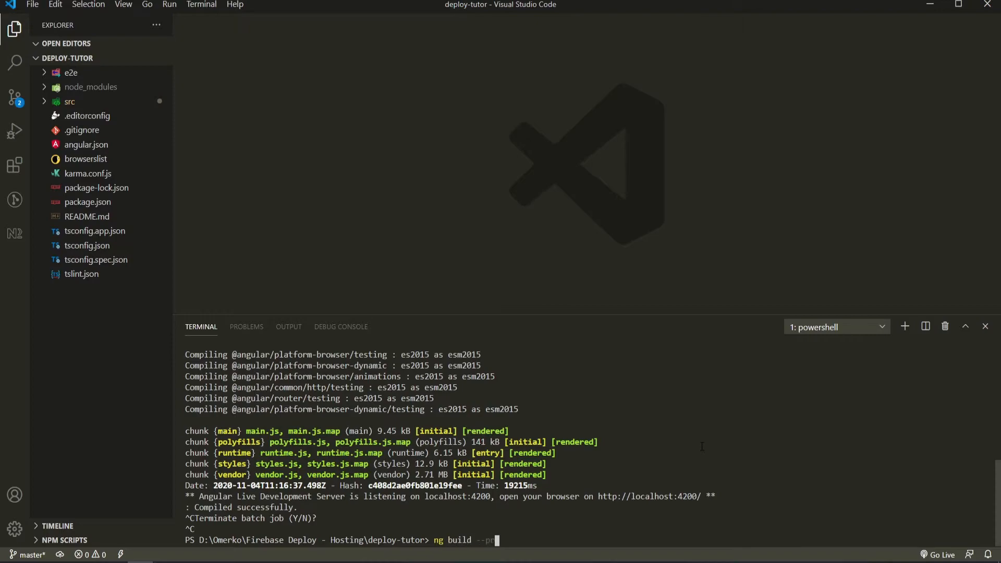
pyautogui.press('Return')
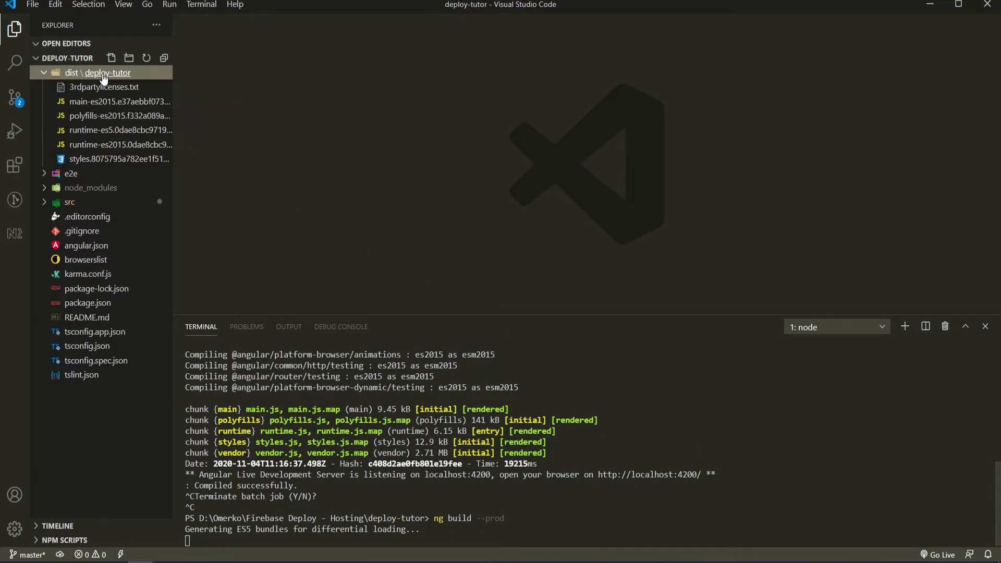
pyautogui.moveTo(102, 72)
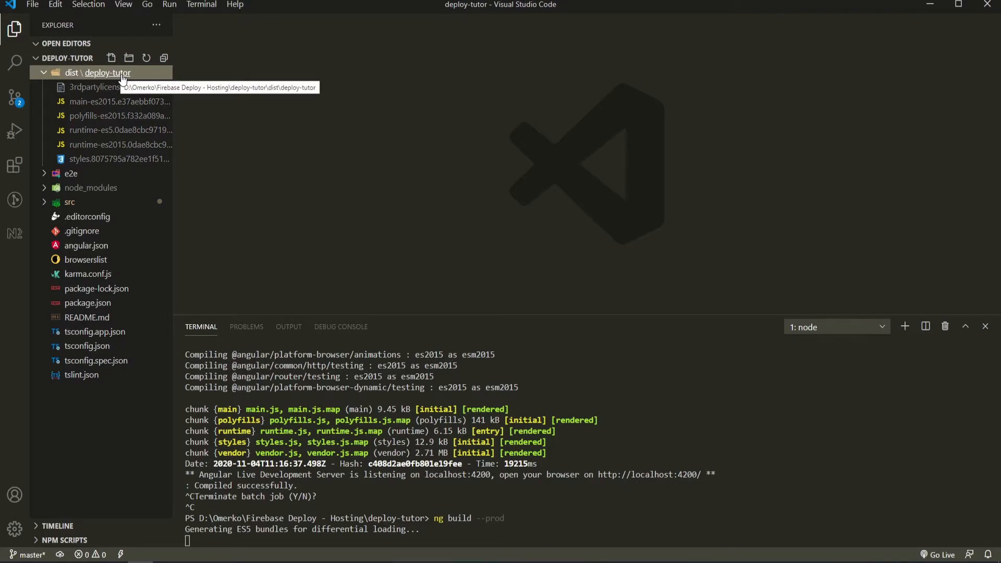
pyautogui.moveTo(252, 221)
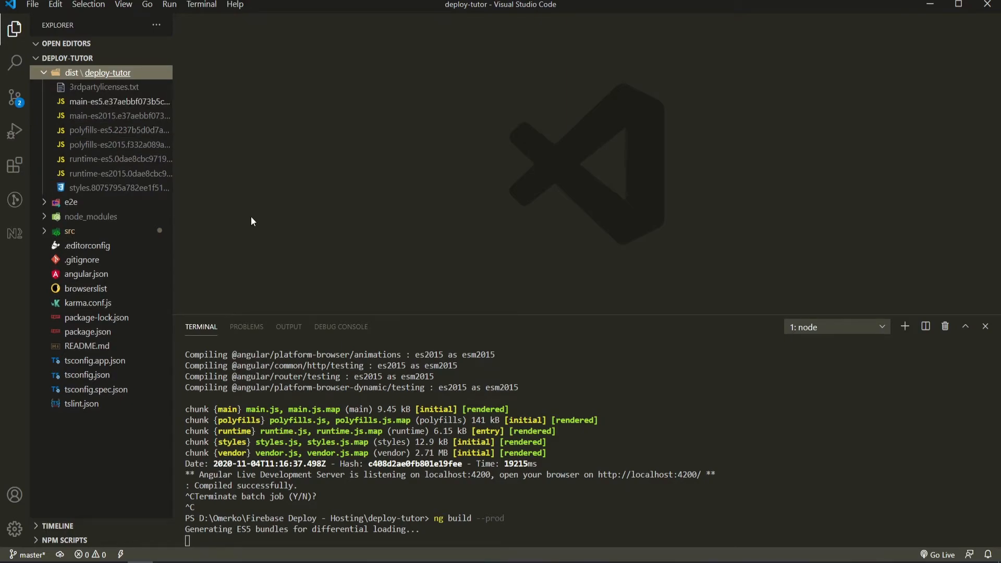
pyautogui.scroll(-3)
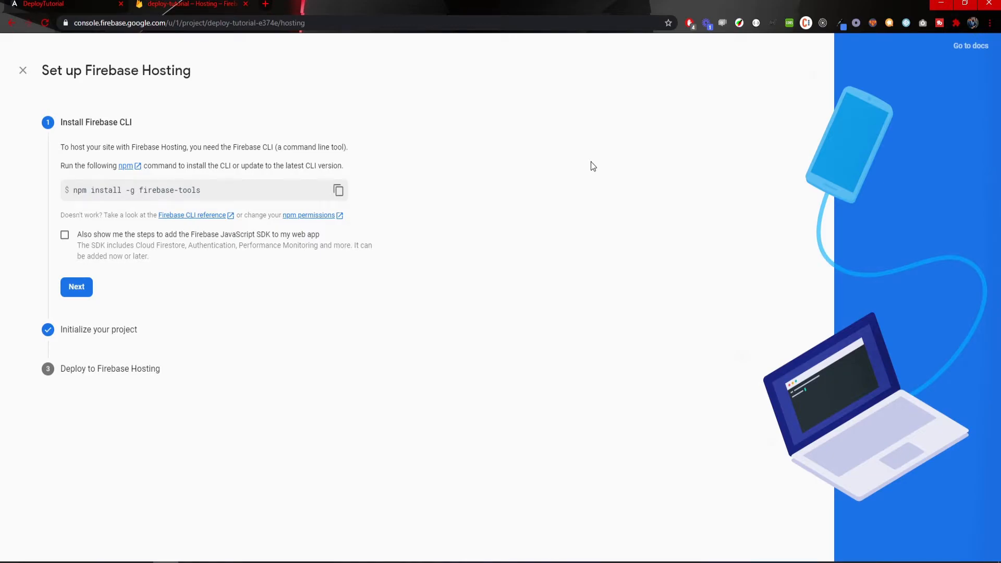
pyautogui.moveTo(505, 147)
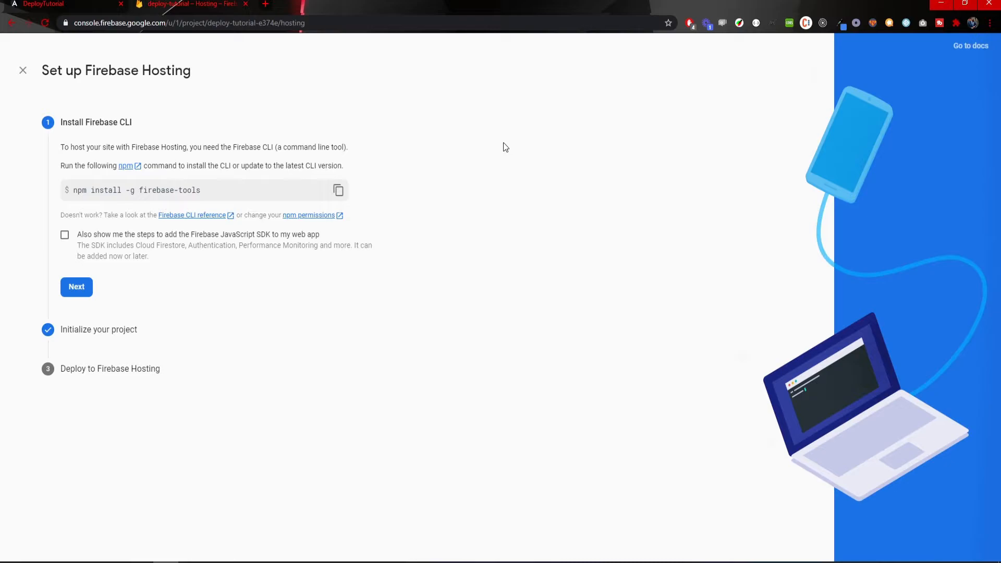
pyautogui.moveTo(115, 187)
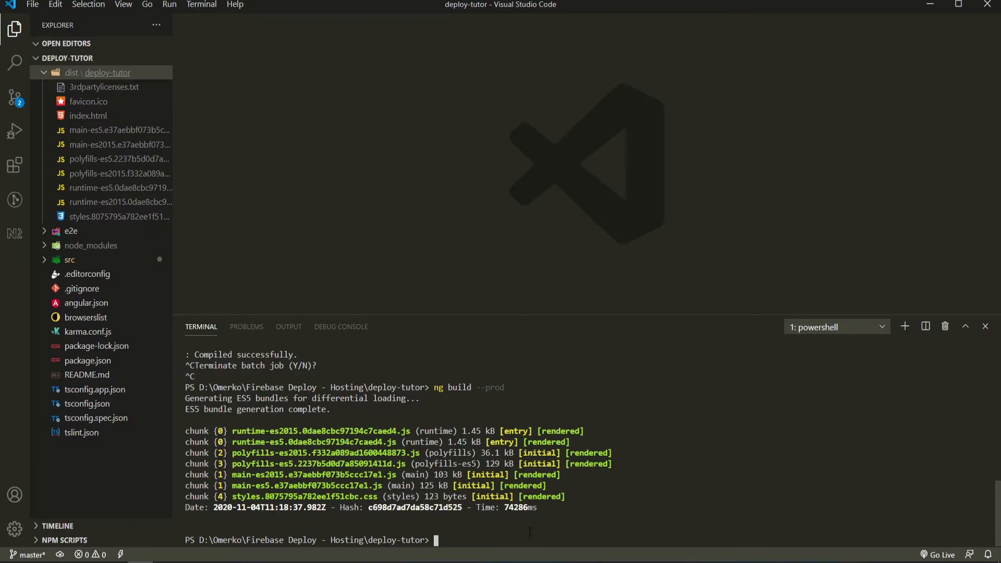
# Run npm install -g firebase-tools to install the Firebase CLI globally
pyautogui.write('npm install -g firebase-tools')
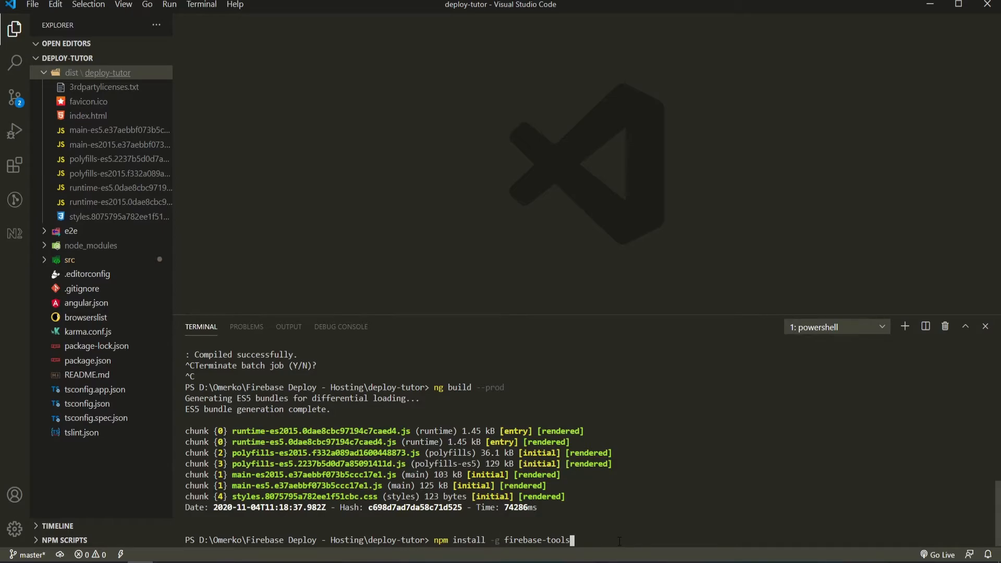
pyautogui.press('Return')
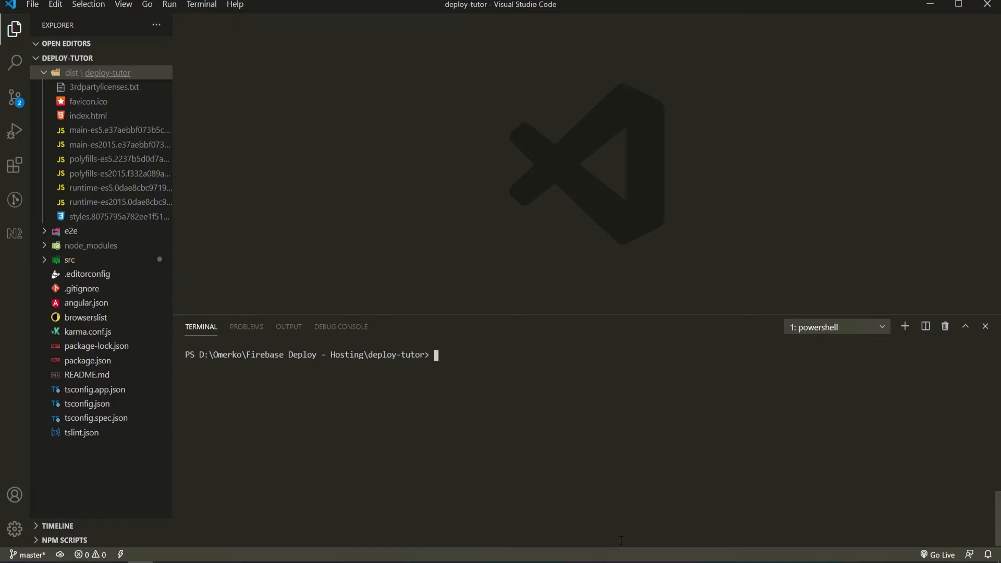
# Run firebase login and confirm the account is already signed in
pyautogui.write('fire')
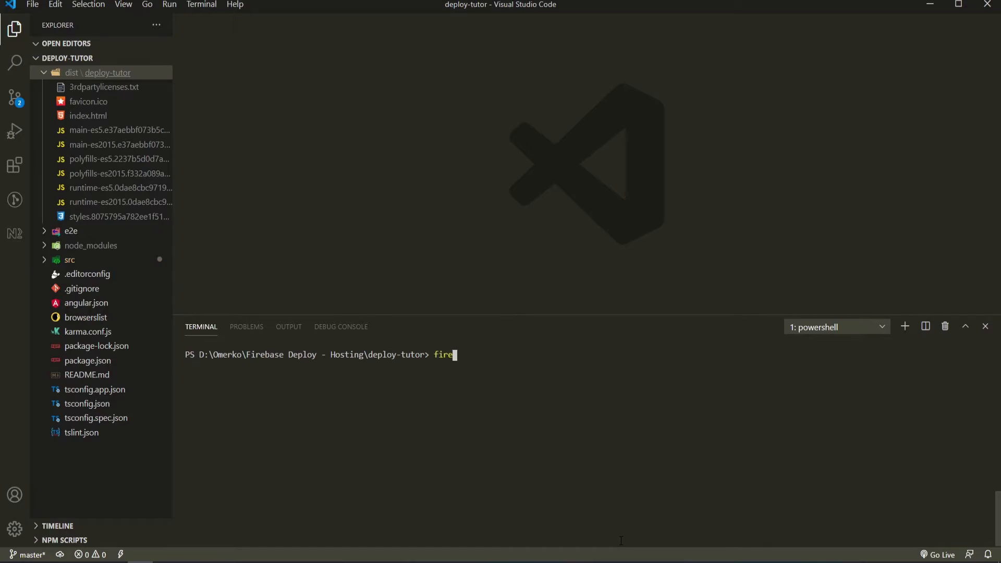
pyautogui.press('Return')
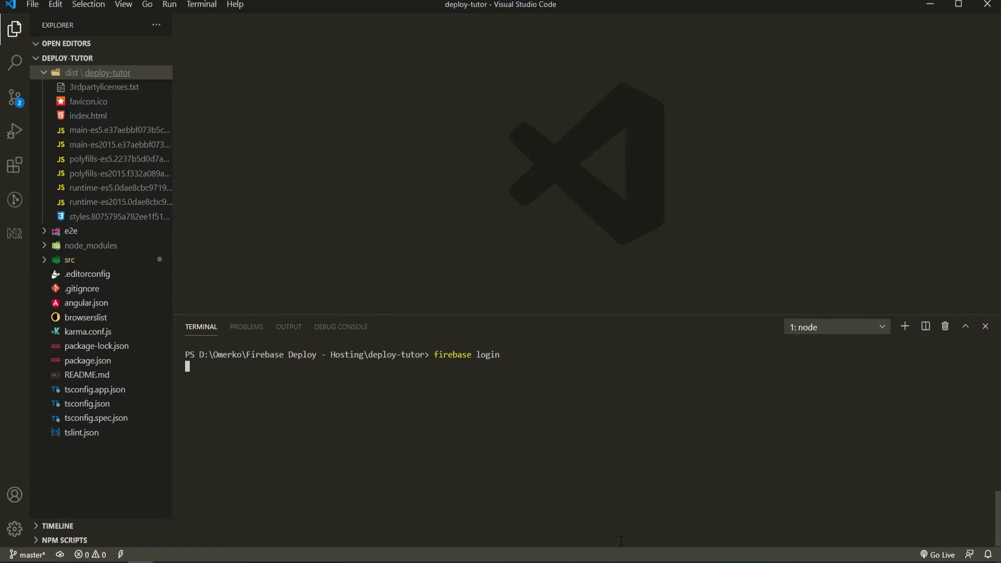
pyautogui.press('Return')
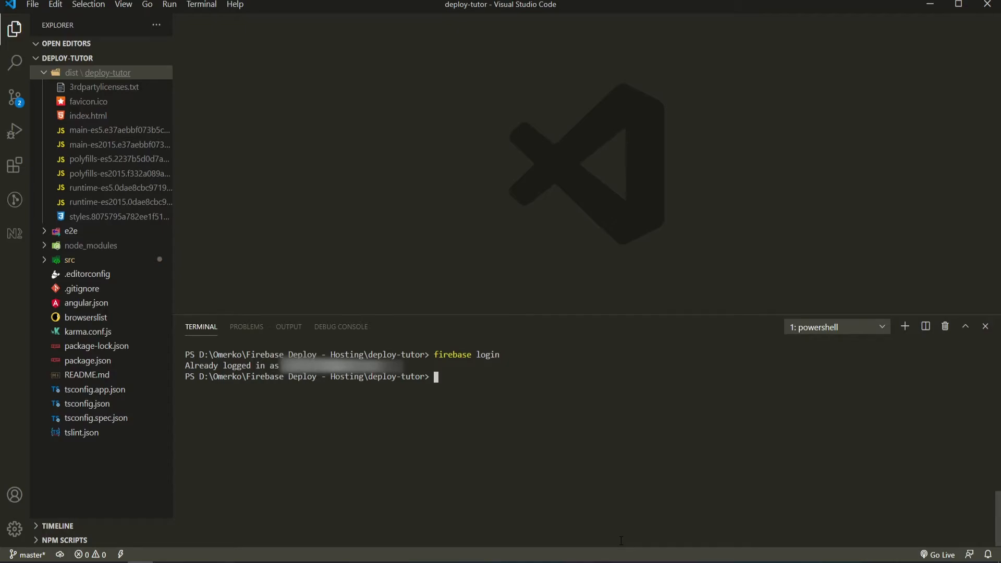
pyautogui.write('firebase init')
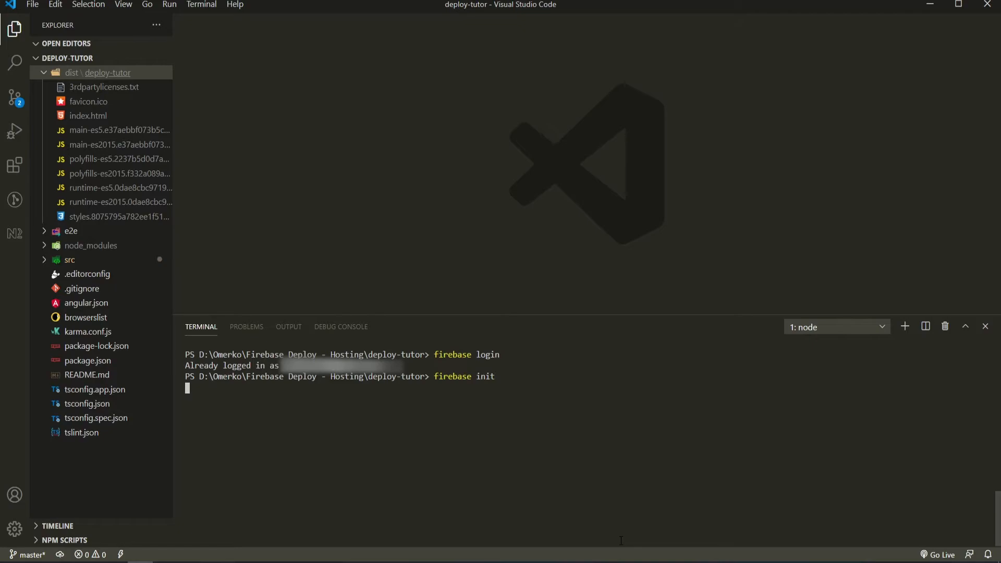
# Run firebase init and select Hosting as the feature to set up
pyautogui.press('Return')
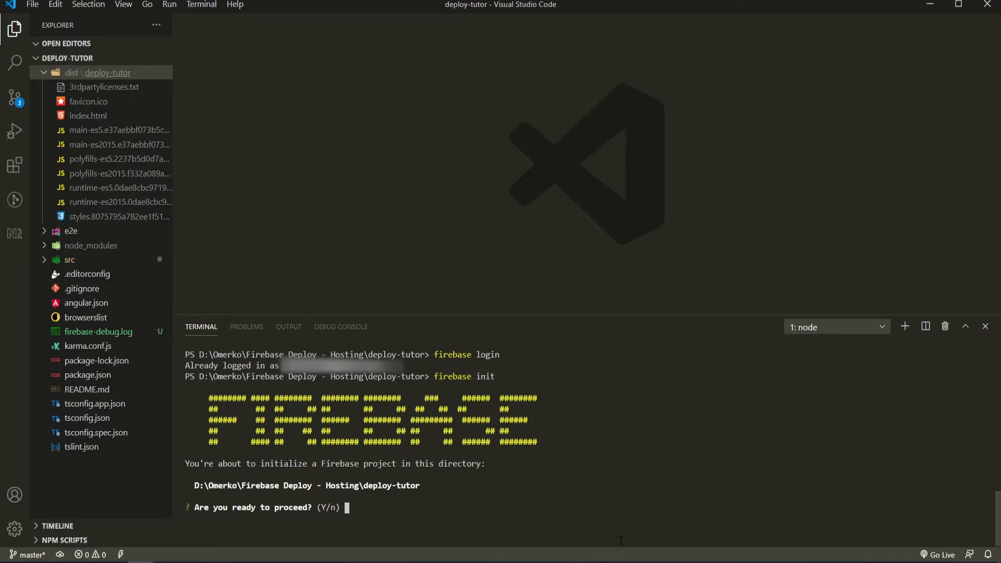
pyautogui.moveTo(647, 400)
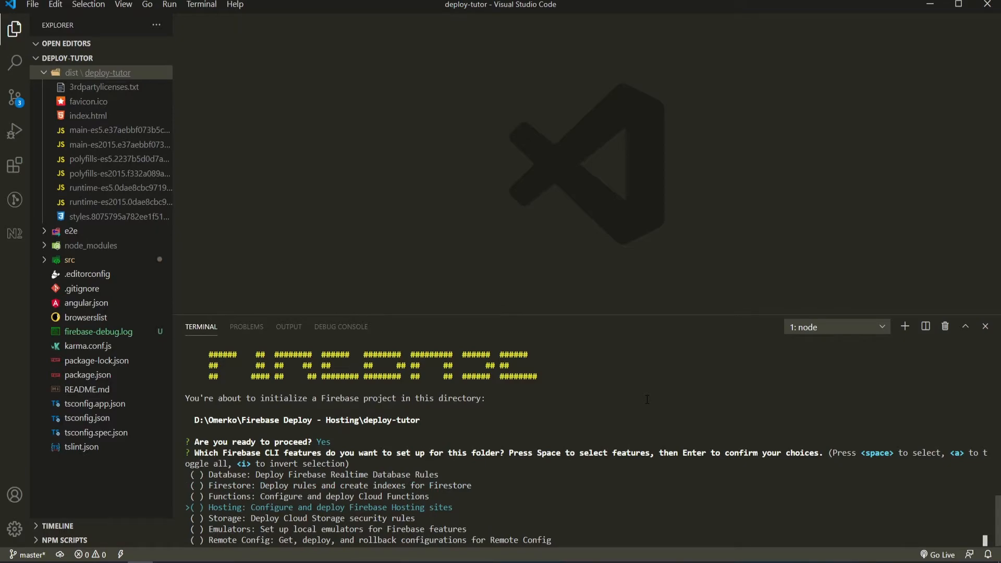
pyautogui.press('space')
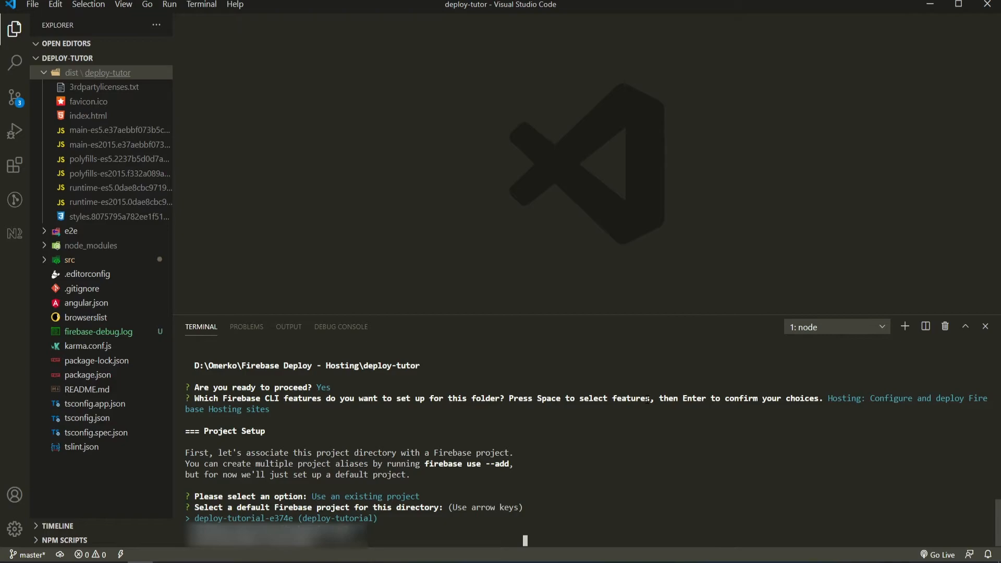
# Choose deploy-tutorial-e374e as default project and dist/deploy-tutor as the public directory
pyautogui.press('Return')
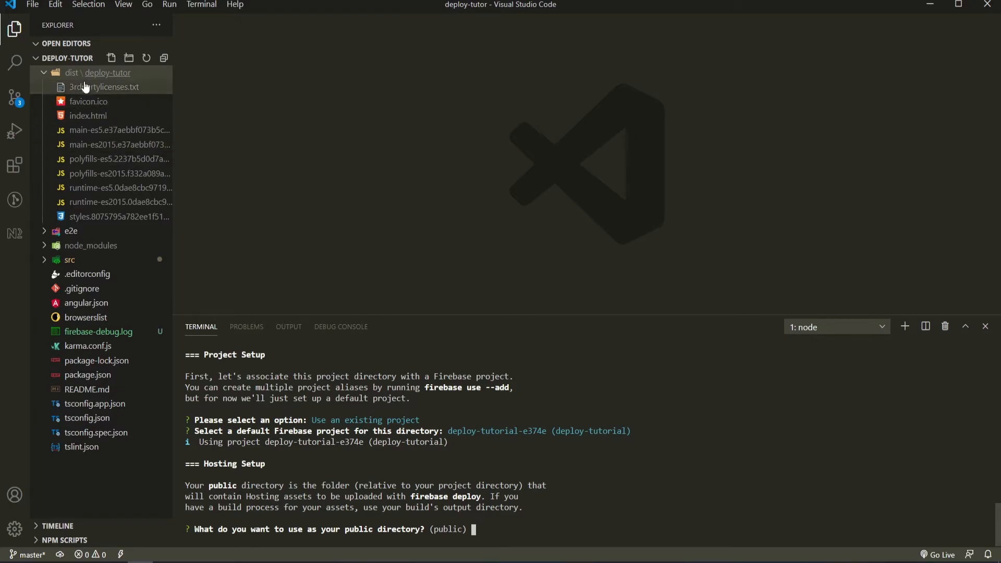
pyautogui.moveTo(71, 72)
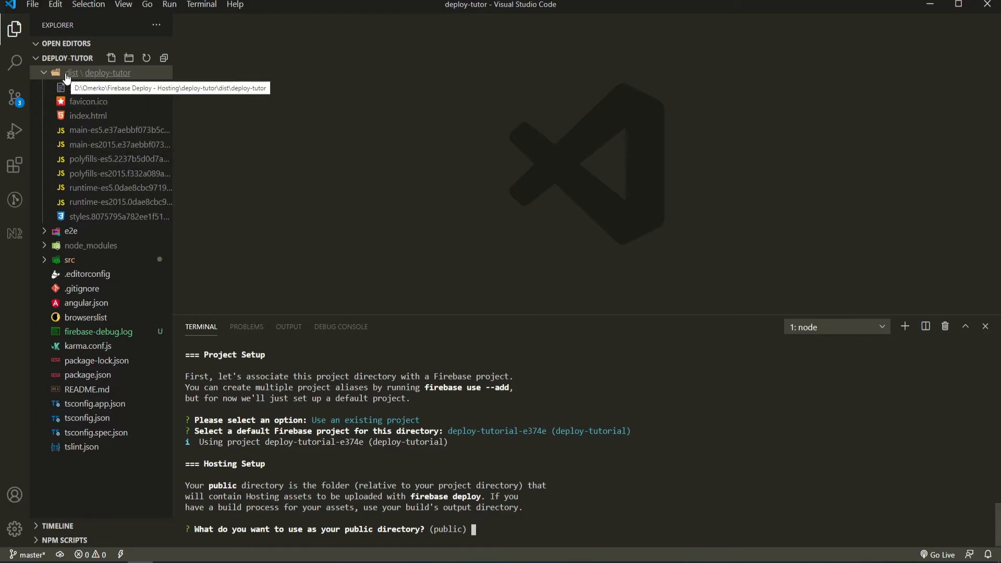
pyautogui.moveTo(90, 75)
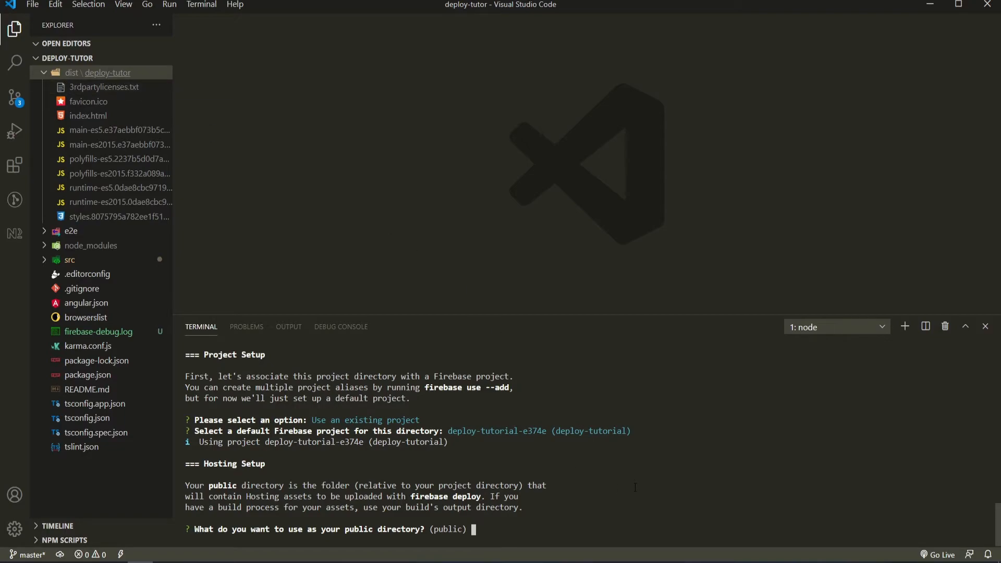
pyautogui.write('dist/')
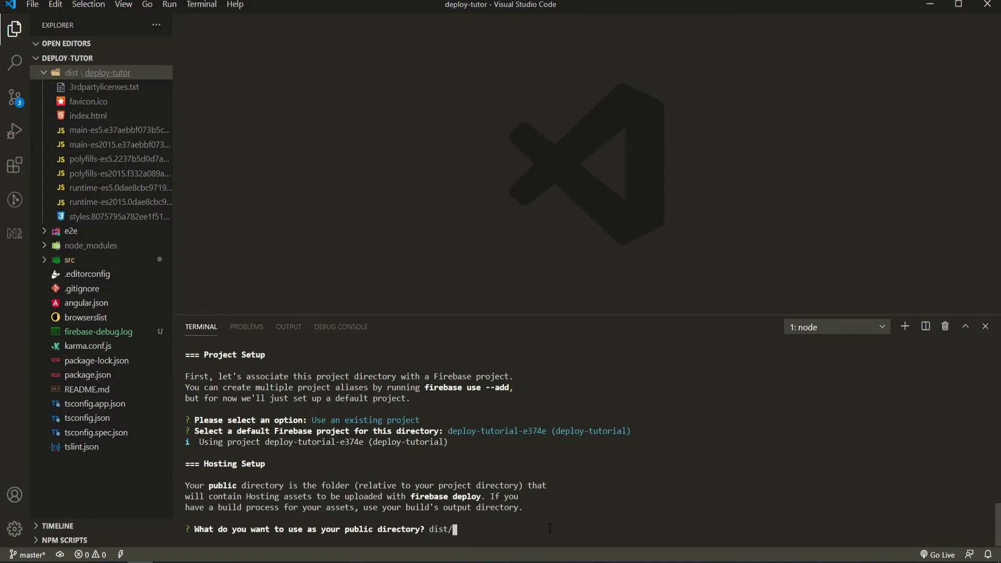
pyautogui.write('deploy-tutor')
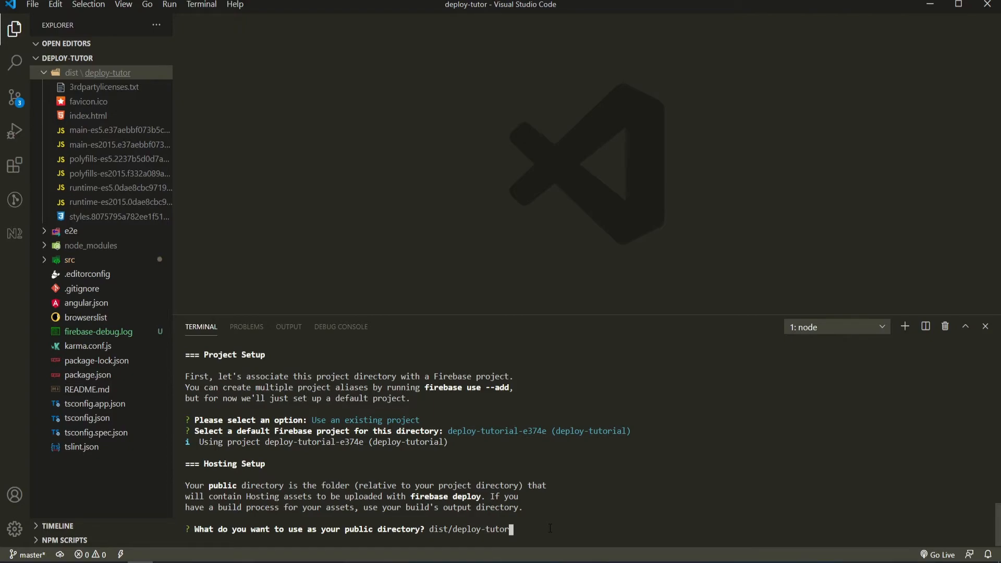
pyautogui.press('Return')
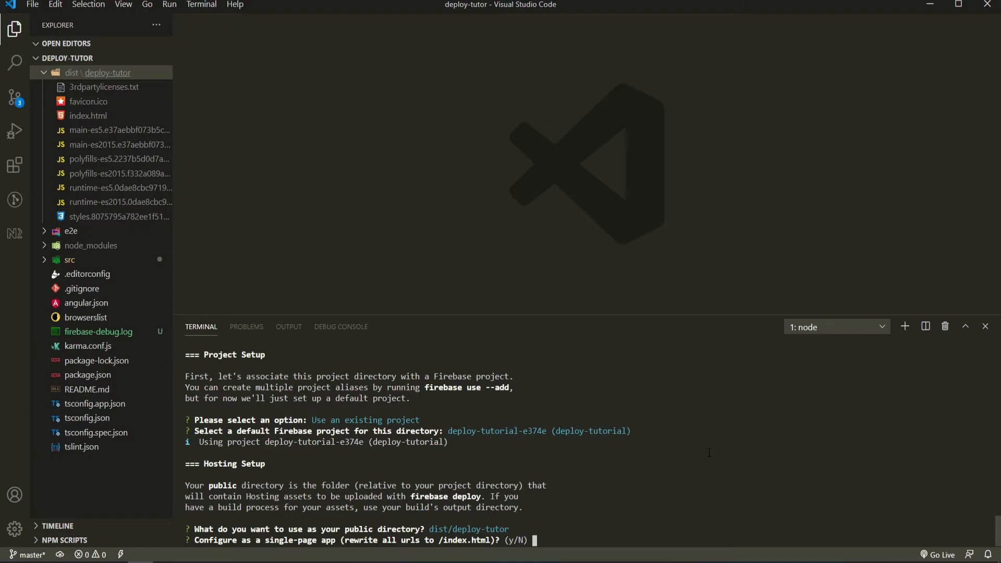
# Answer yes to single-page app, no to GitHub deploys, no to overwriting index.html
pyautogui.write('y')
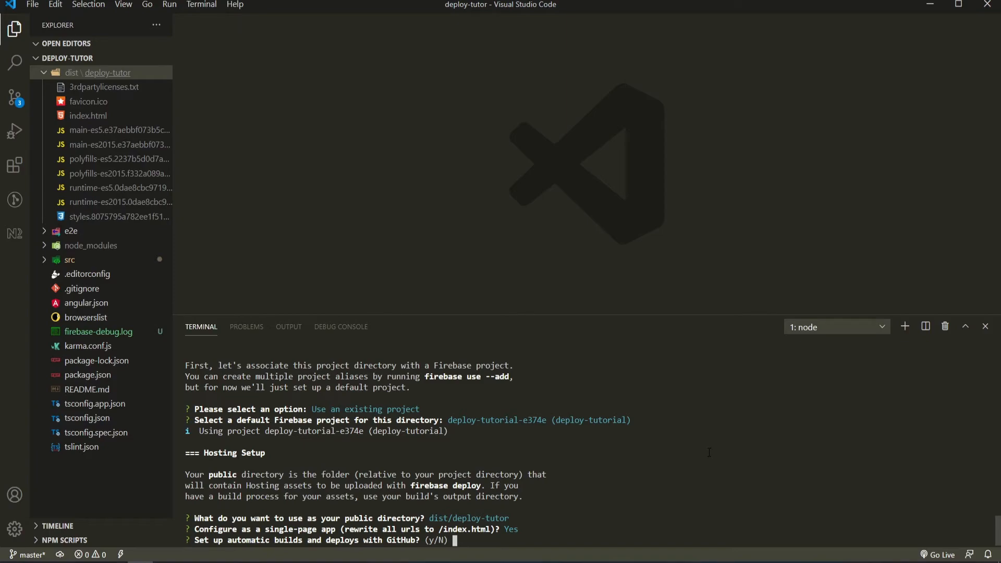
pyautogui.write('n')
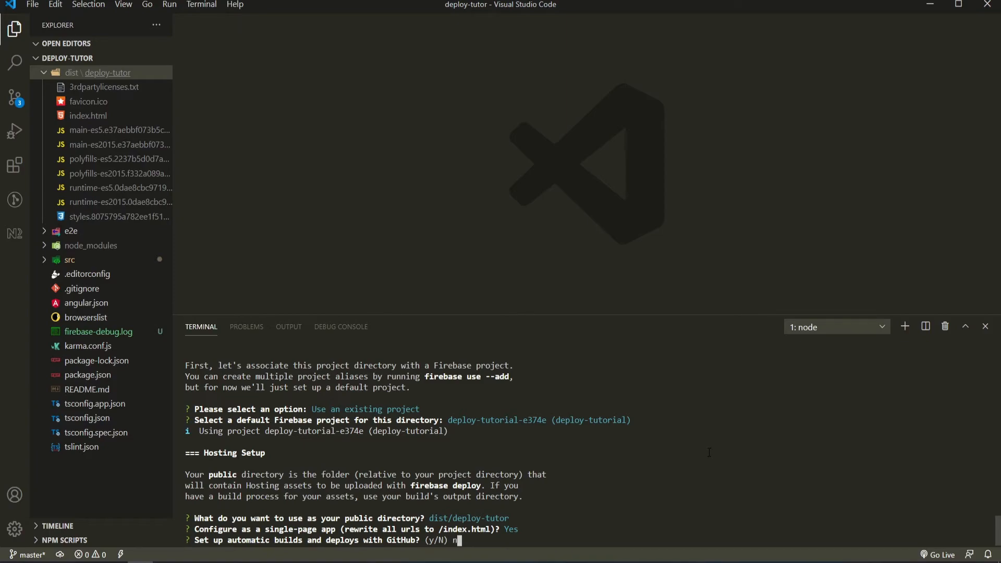
pyautogui.press('Return')
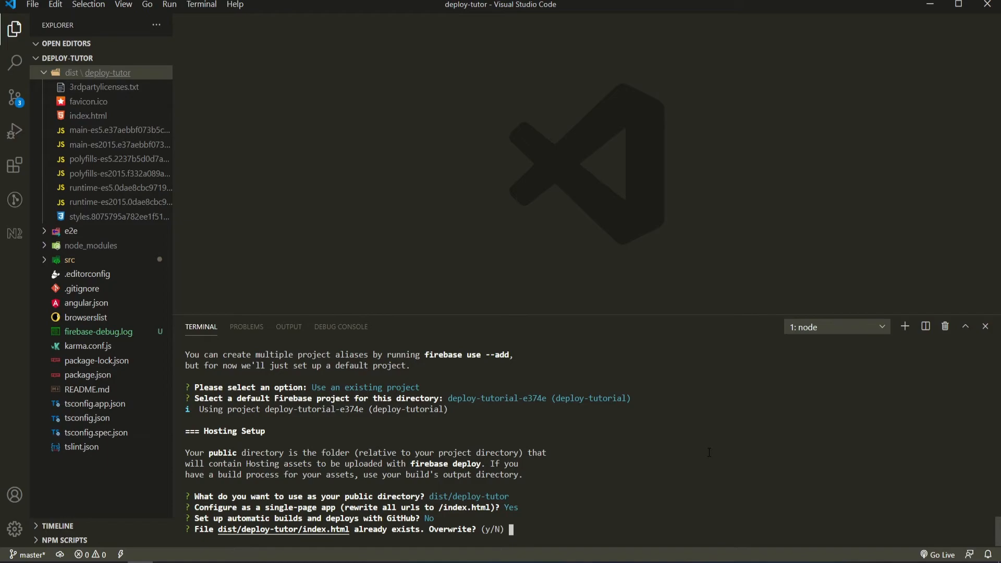
pyautogui.write('n')
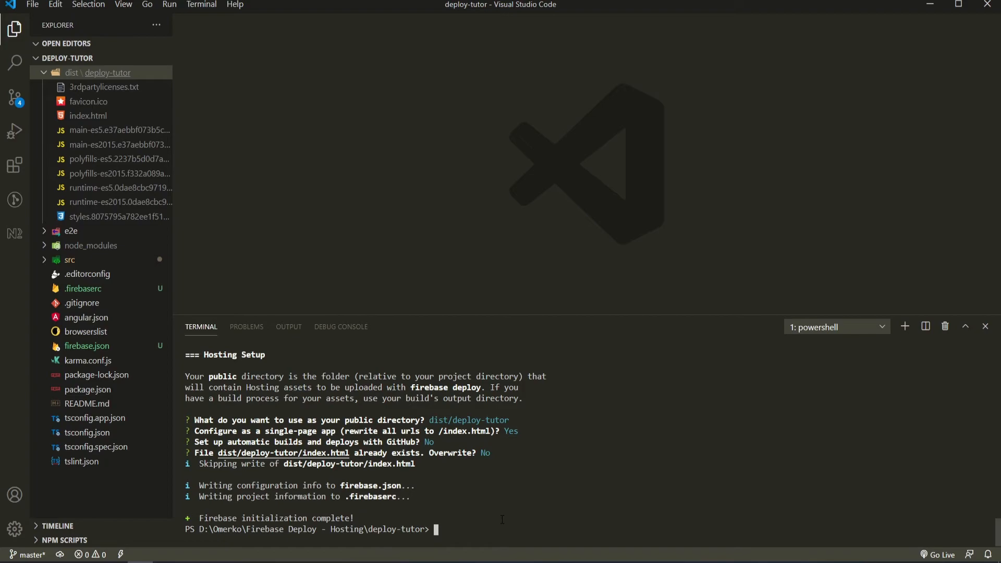
# Run firebase deploy to release the app at deploy-tutorial-e374e.web.app
pyautogui.write('firebase dep')
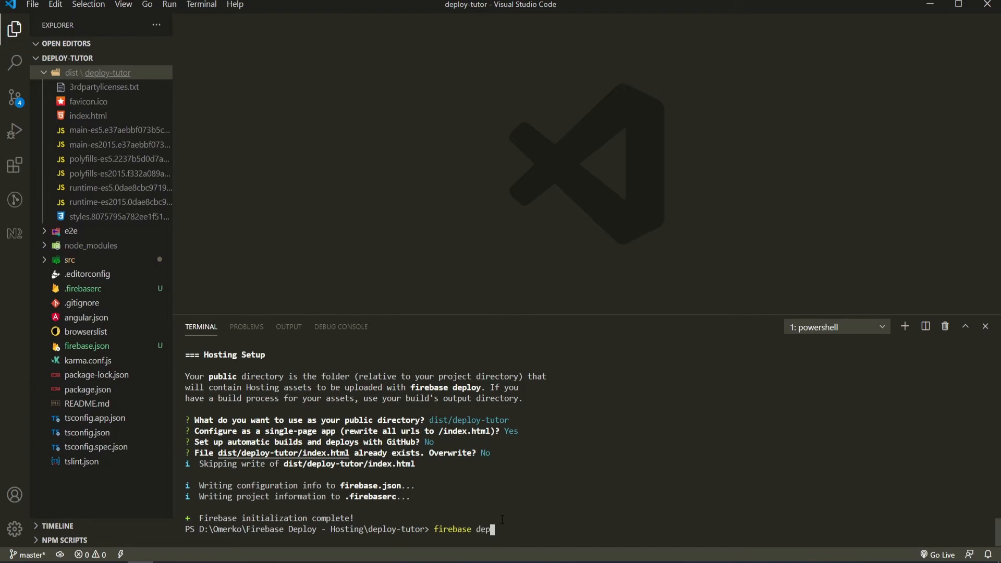
pyautogui.press('Return')
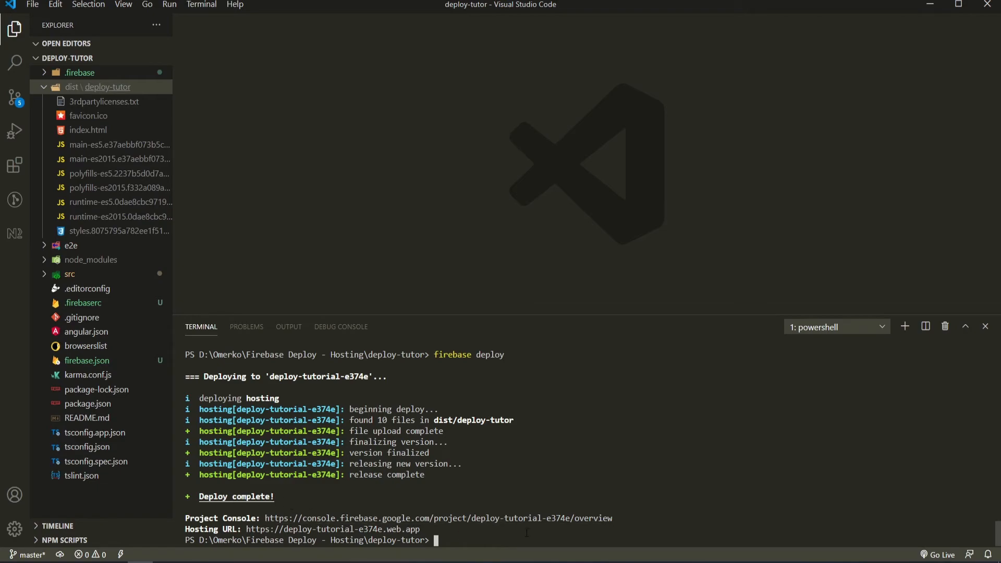
pyautogui.moveTo(334, 529)
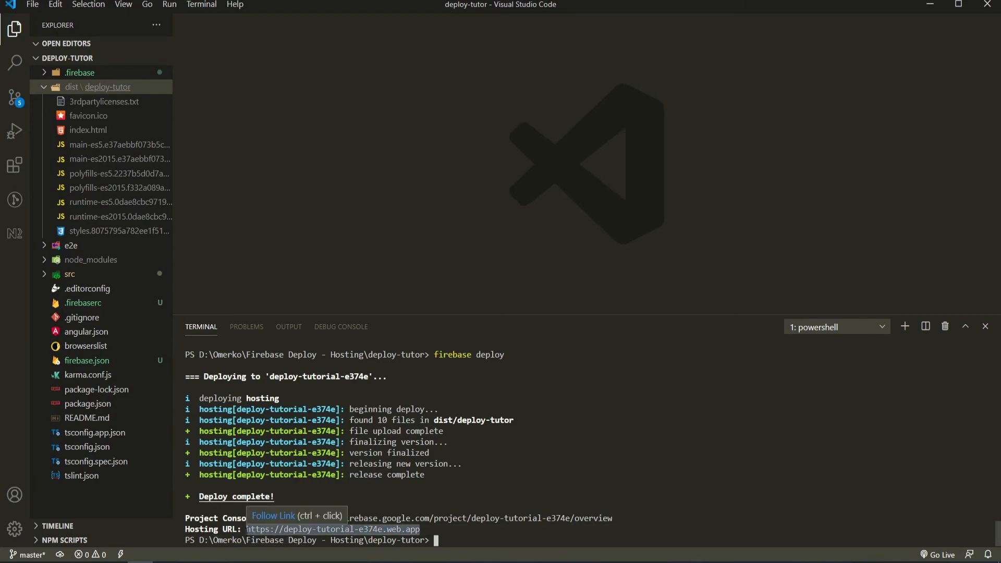
pyautogui.moveTo(520, 487)
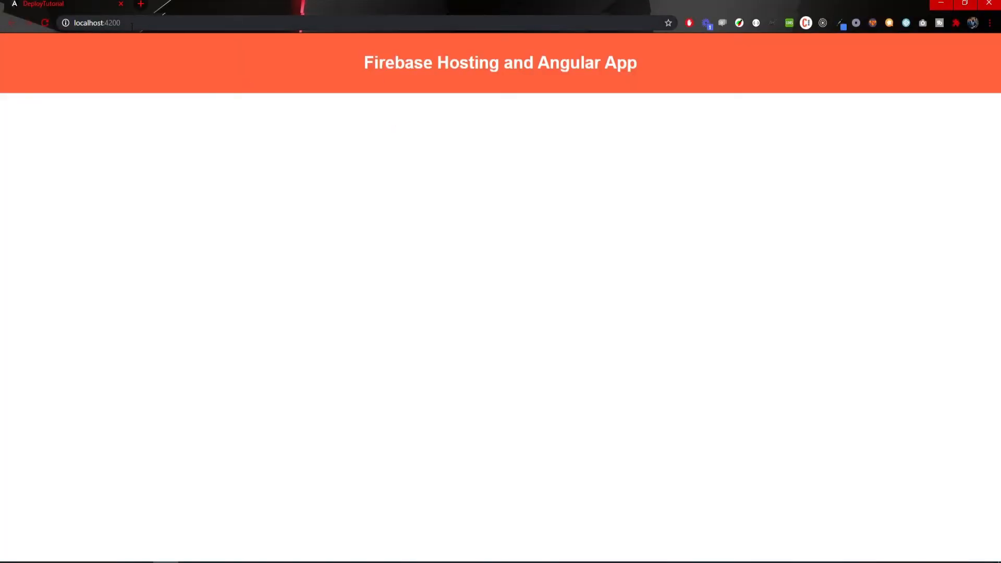
# Load deploy-tutorial-e374e.web.app in Chrome to view the live Angular app
pyautogui.click(96, 23)
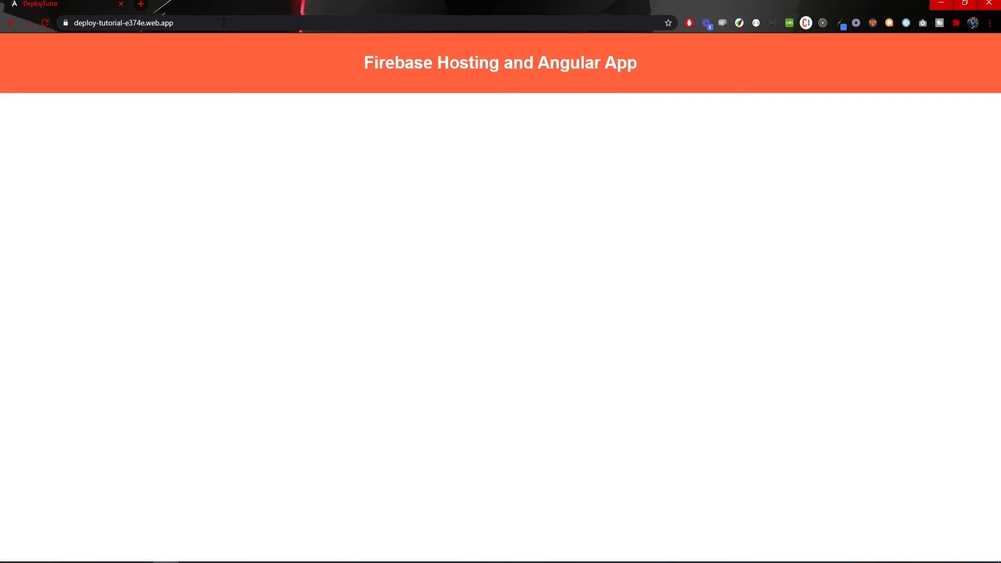
pyautogui.doubleClick(399, 62)
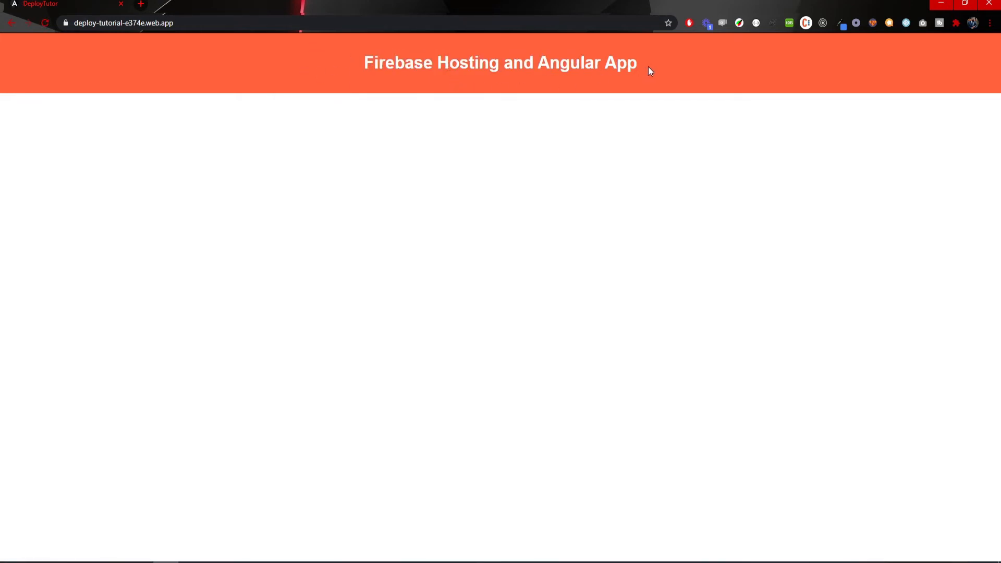
pyautogui.moveTo(195, 76)
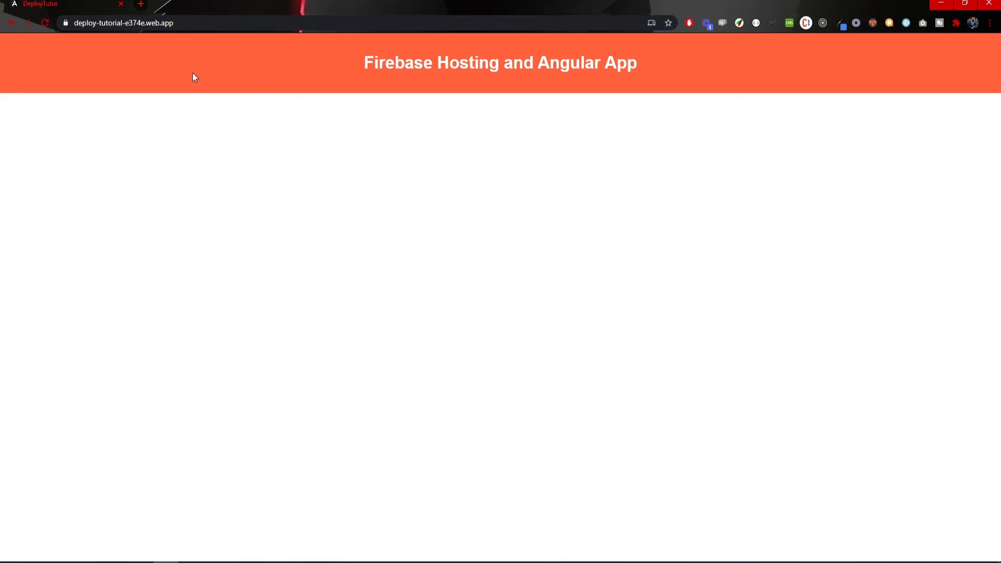
pyautogui.moveTo(269, 211)
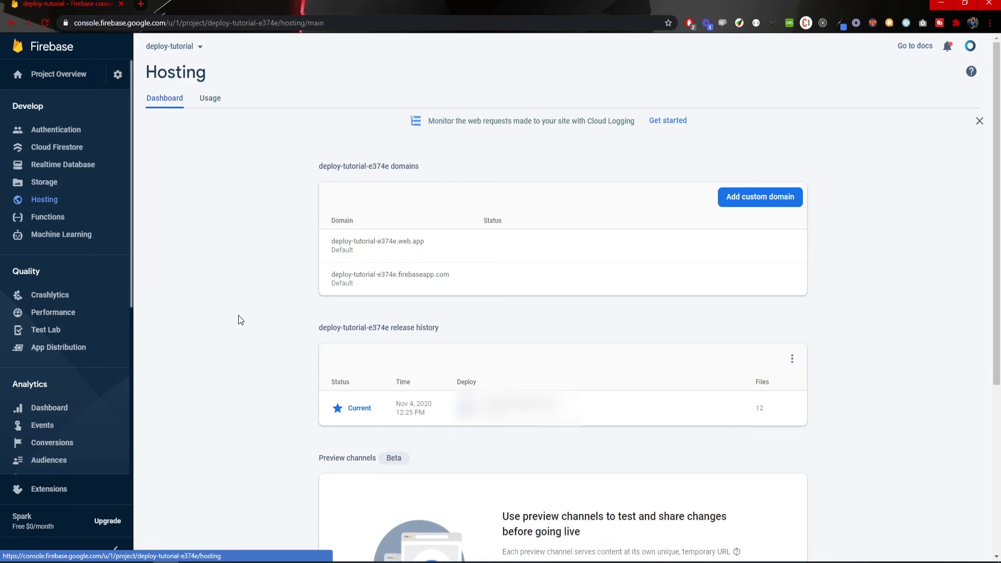
# Scroll the Hosting dashboard down to the release history showing the current Nov 4, 2020 release
pyautogui.scroll(-3)
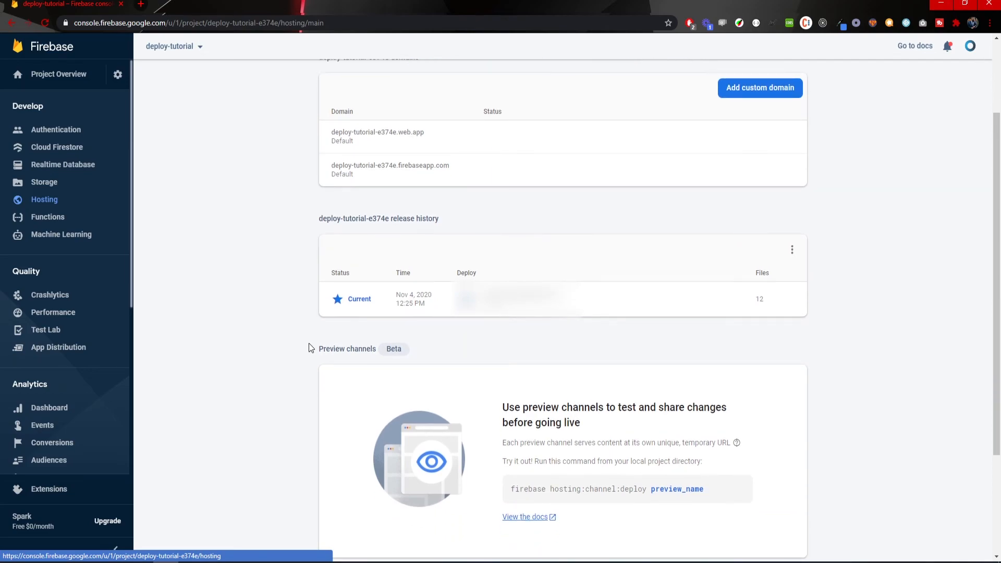
pyautogui.moveTo(310, 339)
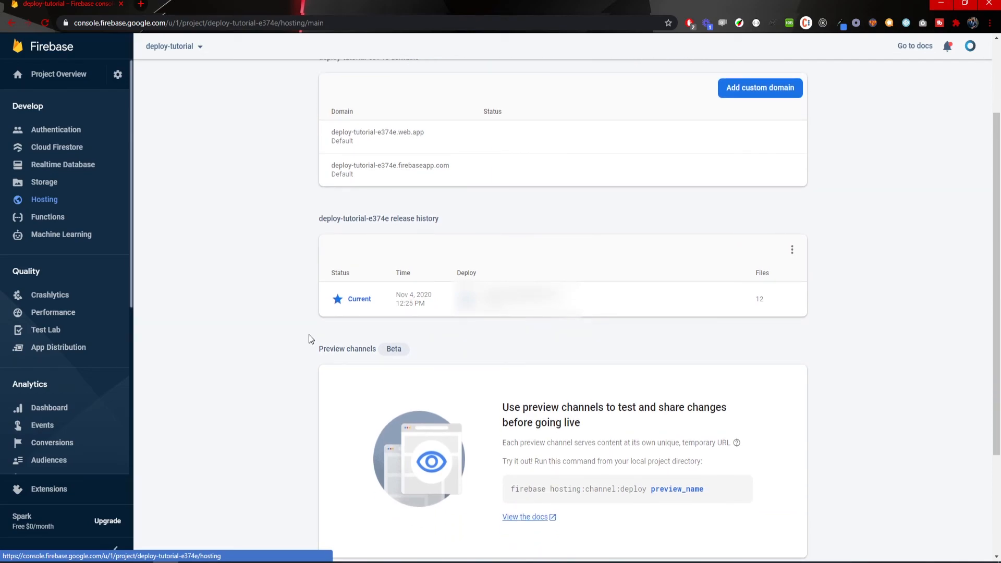